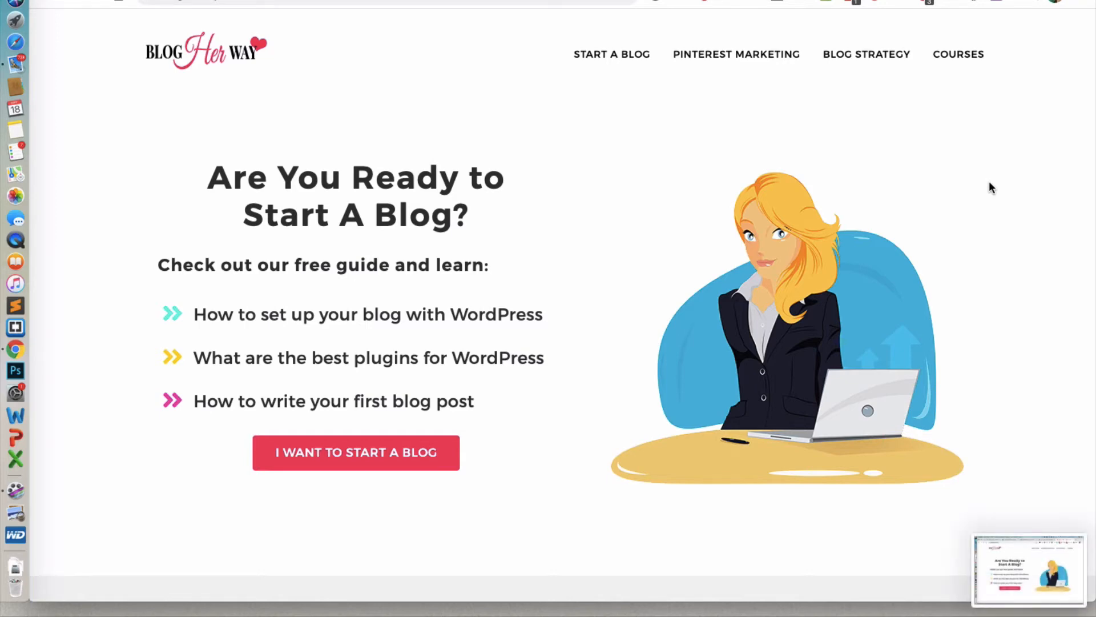
mouse_move(1037, 567)
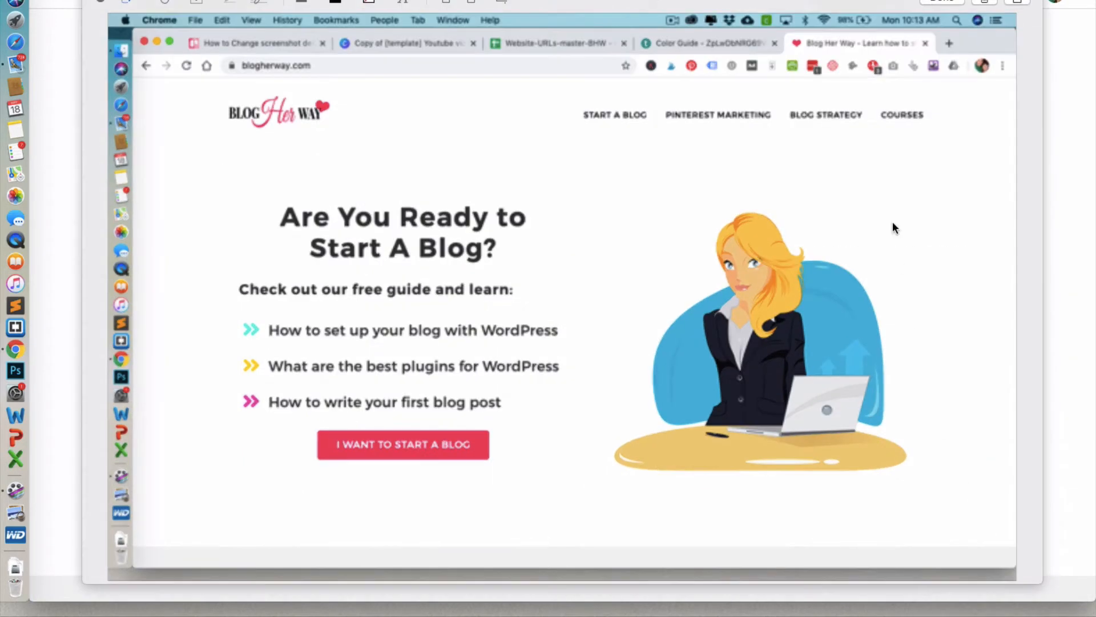
mouse_move(903, 80)
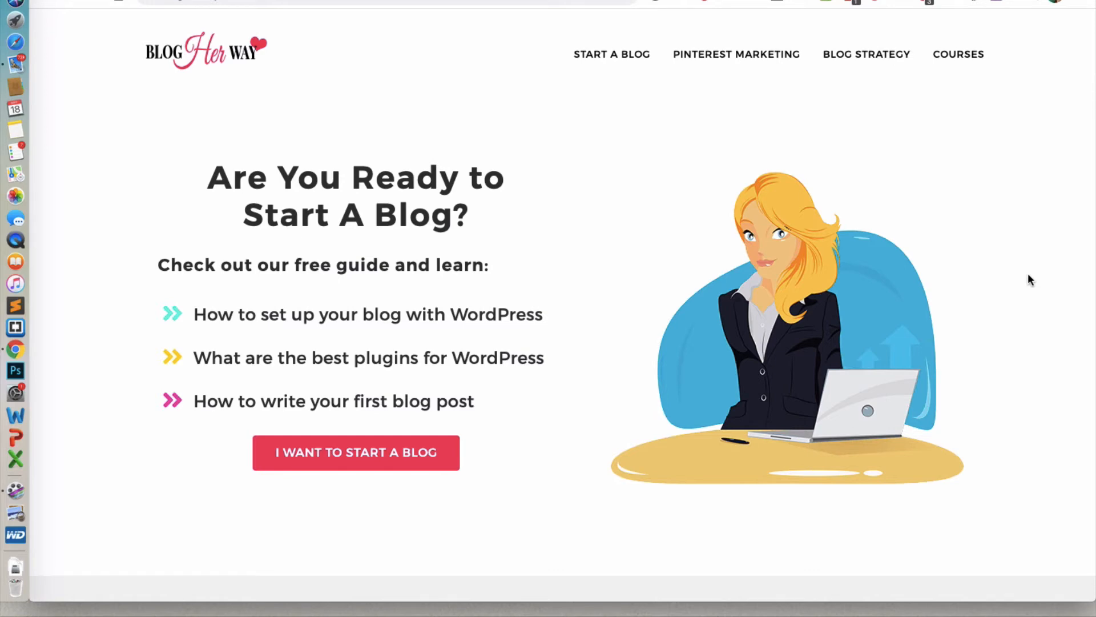
mouse_move(1028, 275)
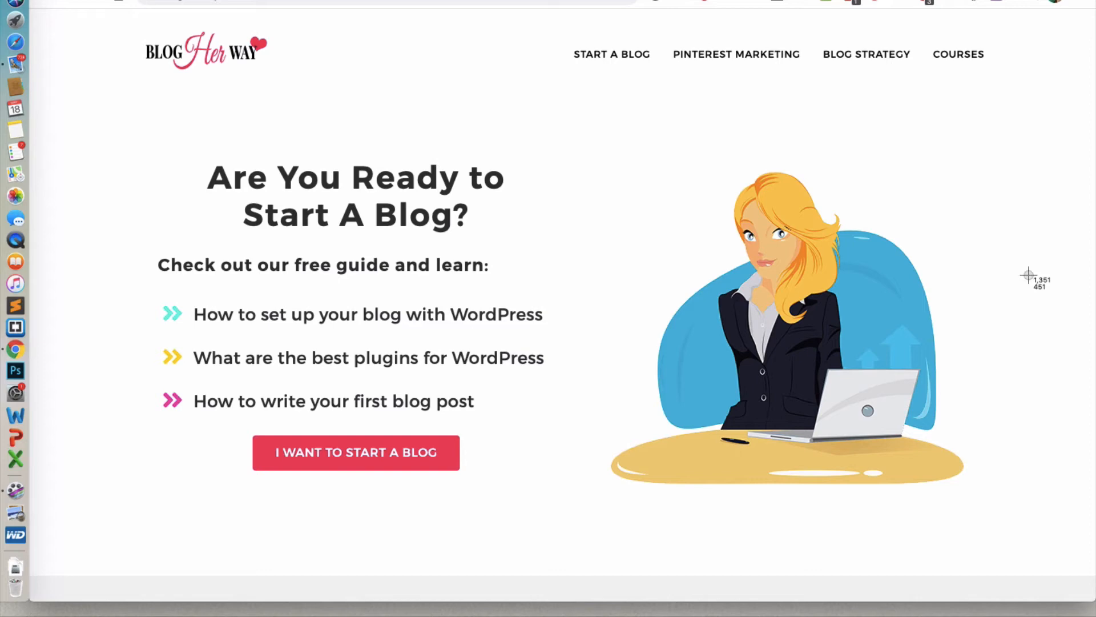
mouse_move(171, 84)
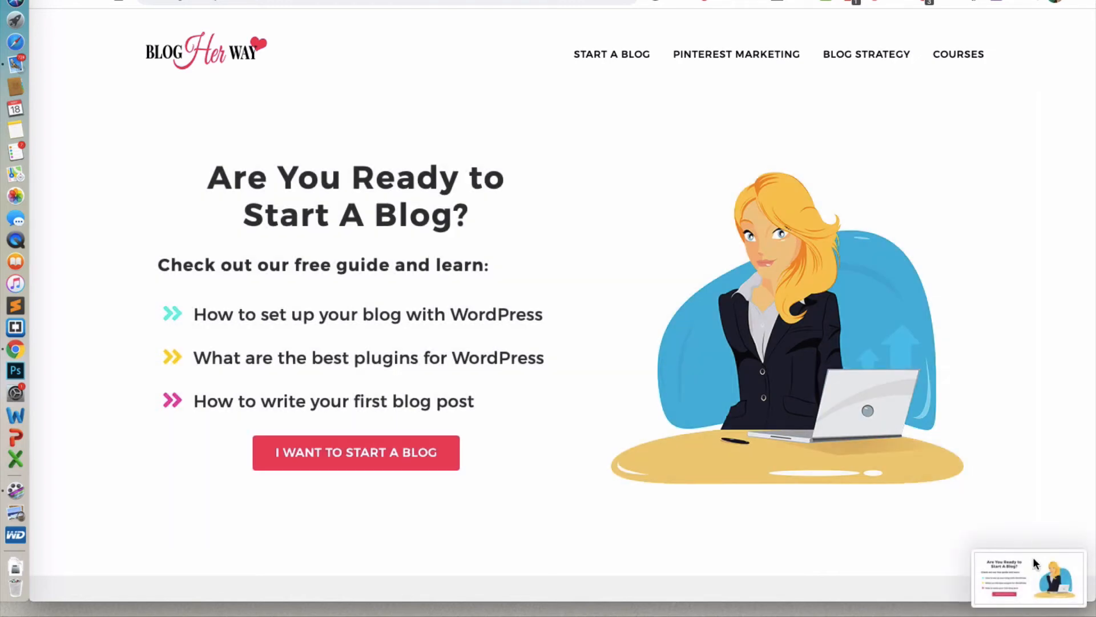
Capture a dragged selection of the Blog Her Way homepage.
click(1028, 577)
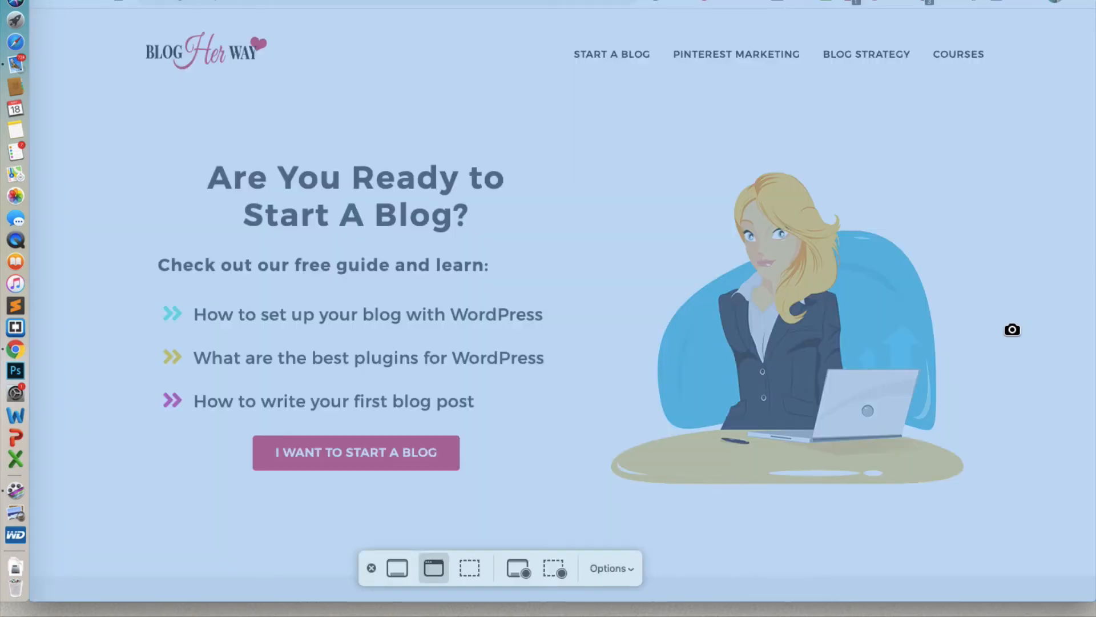
mouse_move(396, 589)
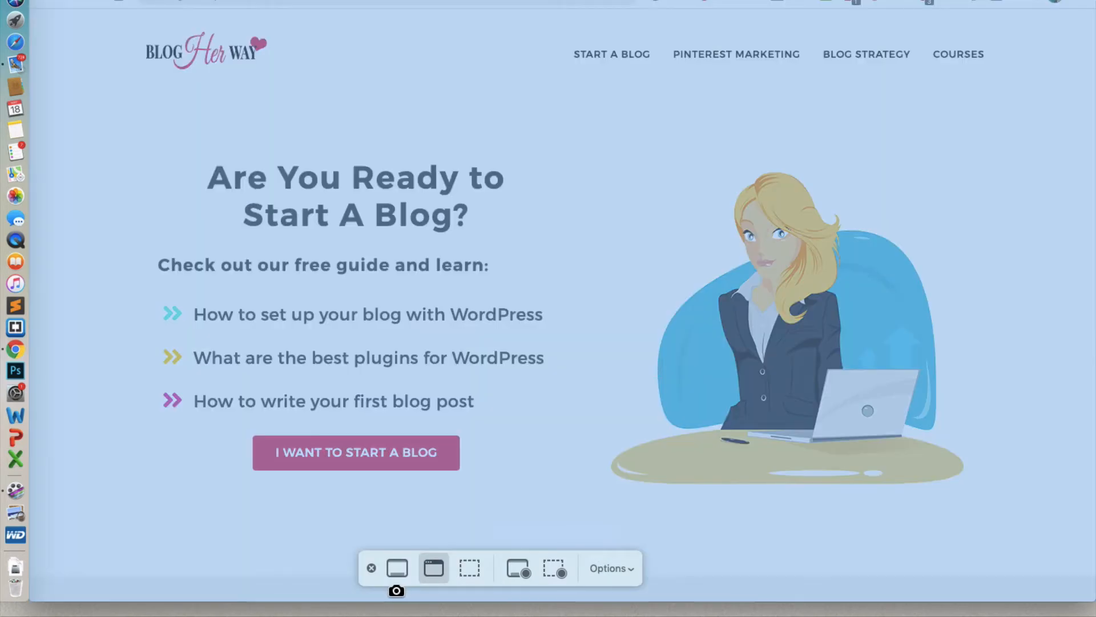
mouse_move(397, 568)
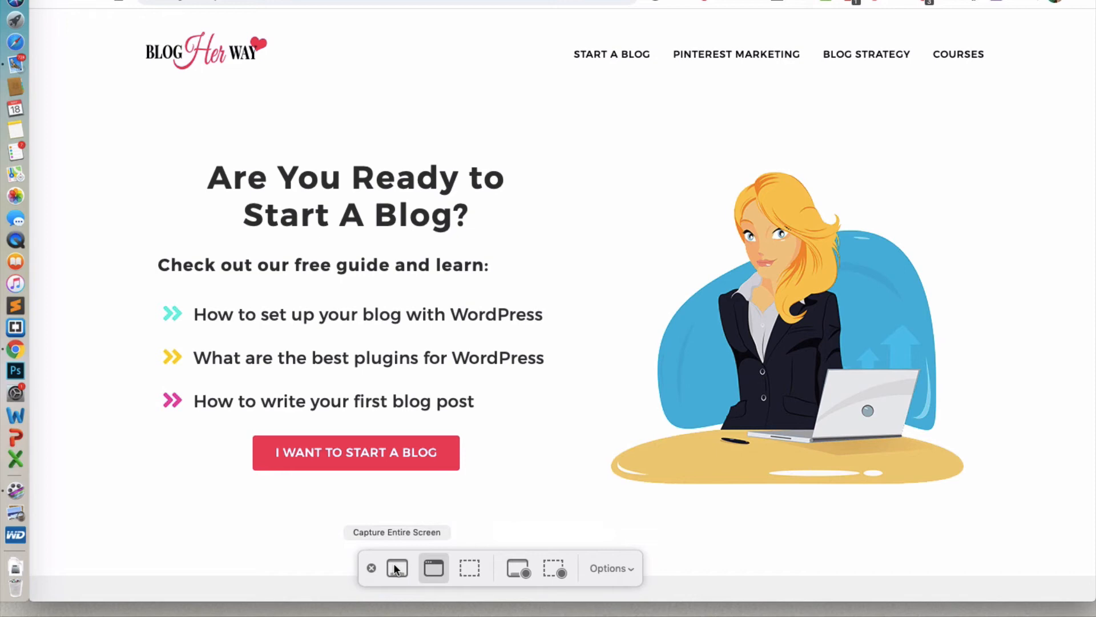
mouse_move(433, 567)
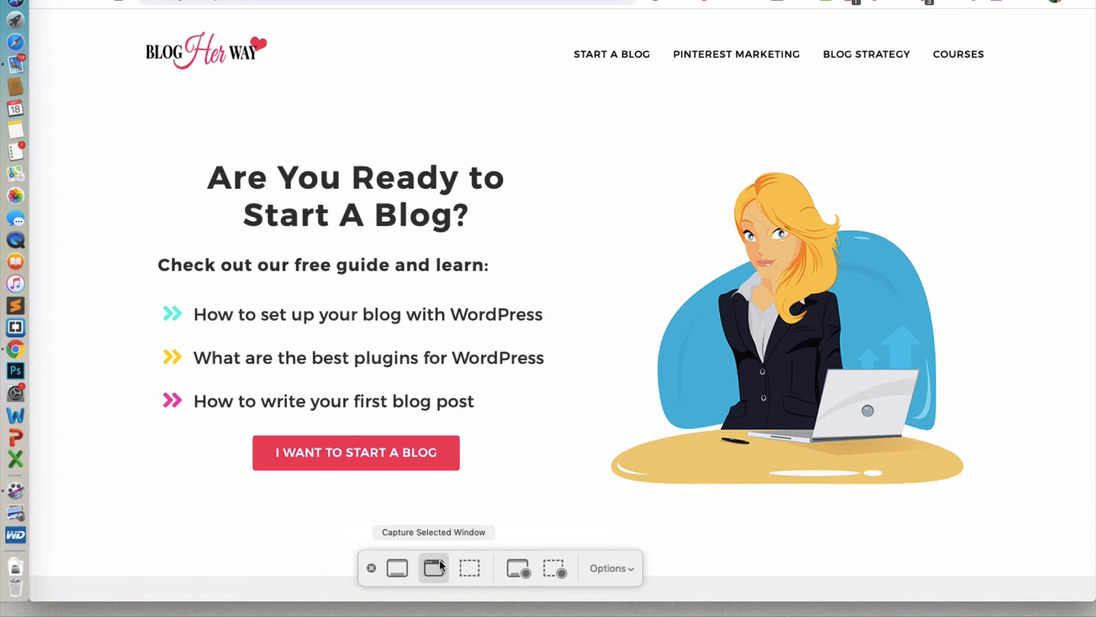
mouse_move(469, 567)
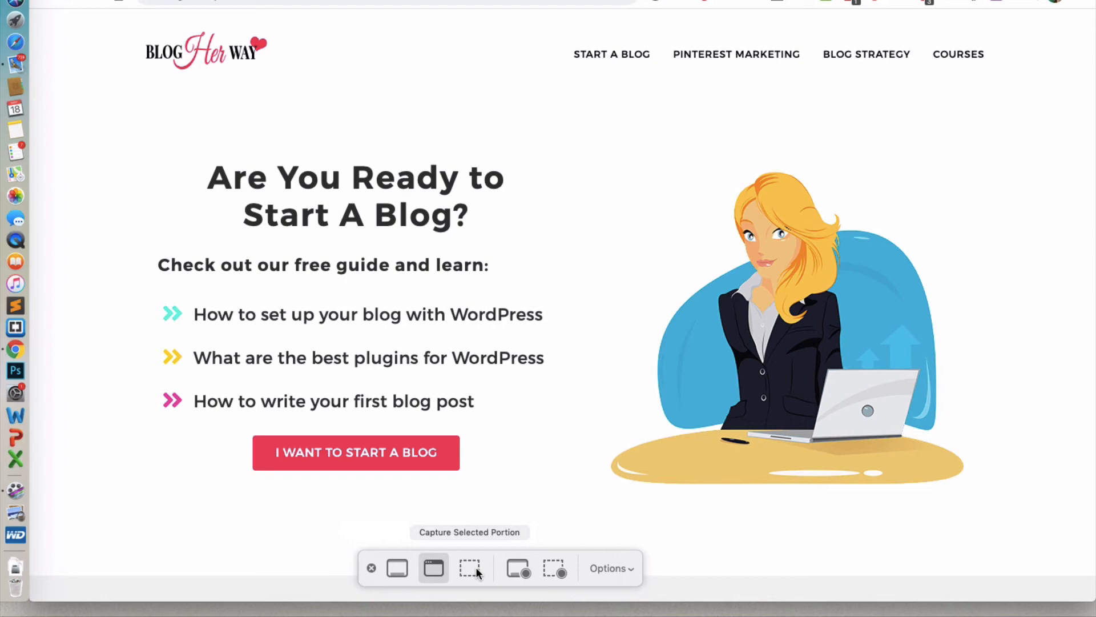
mouse_move(517, 568)
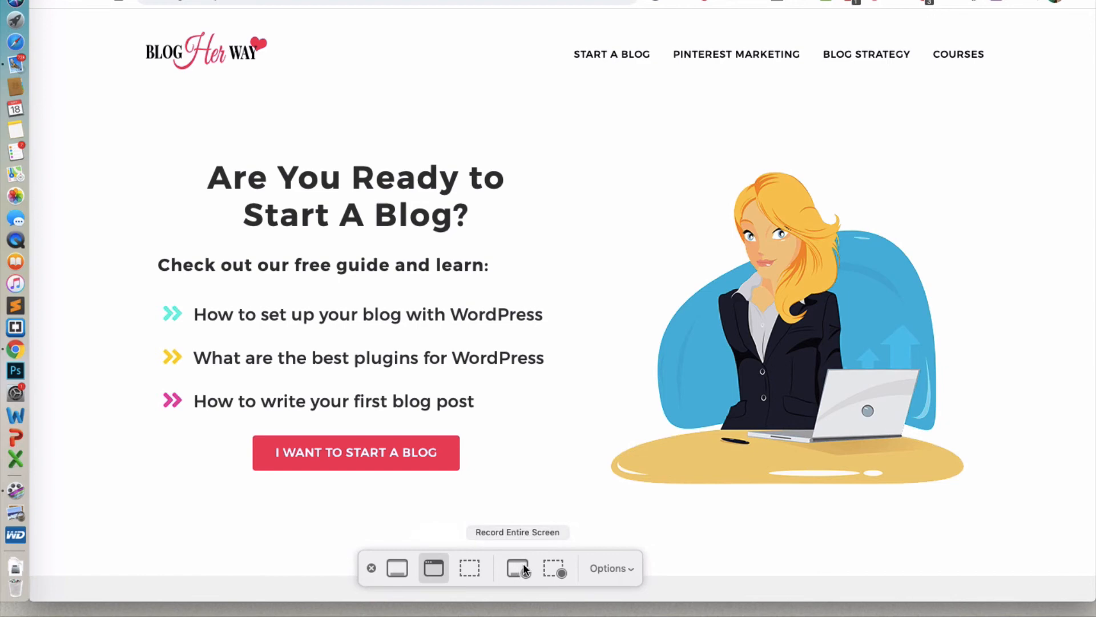
mouse_move(554, 568)
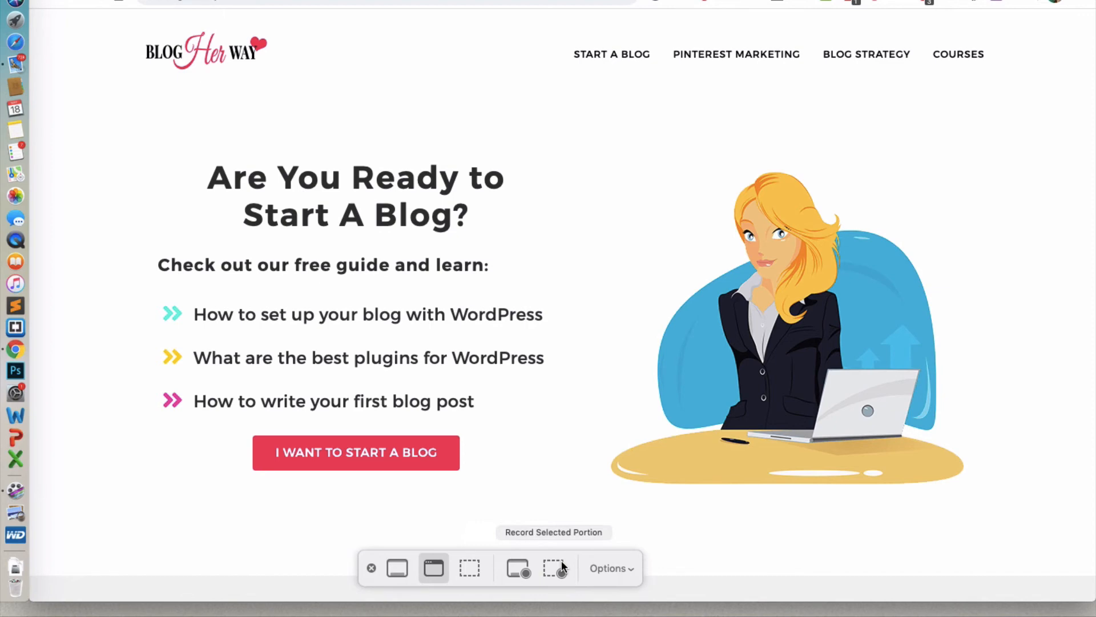
mouse_move(634, 566)
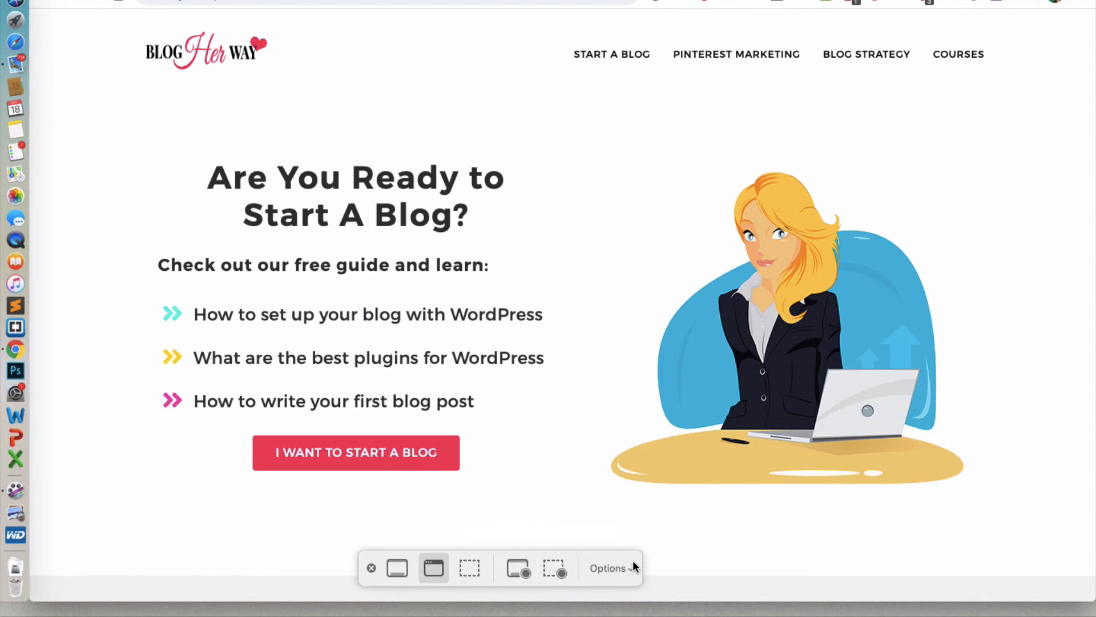
mouse_move(625, 570)
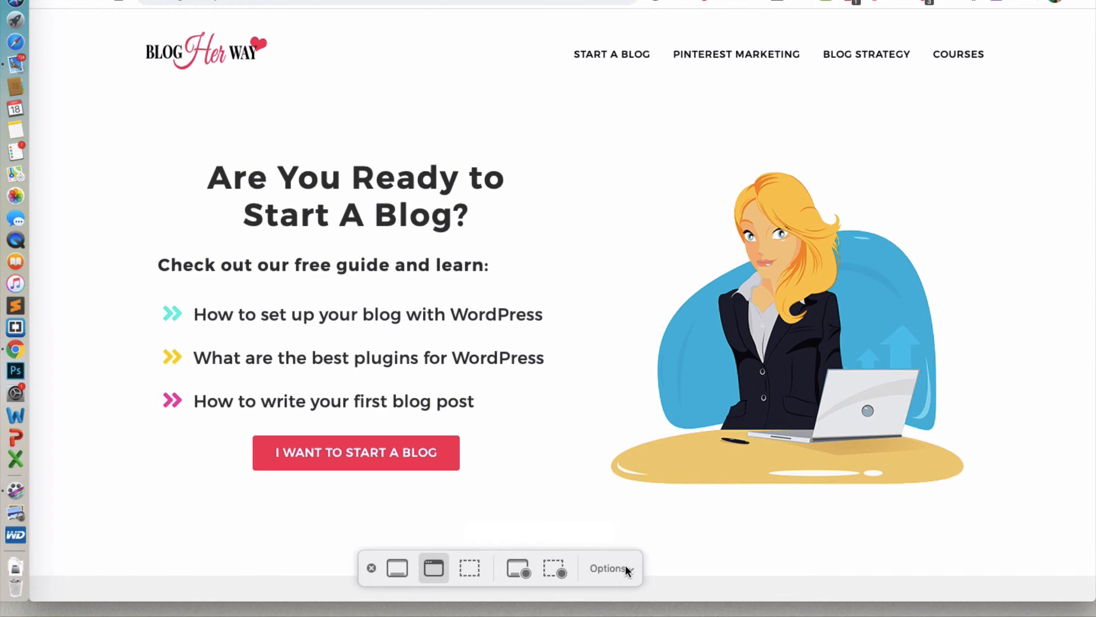
Show the Options menu listing save locations and timer choices.
click(607, 567)
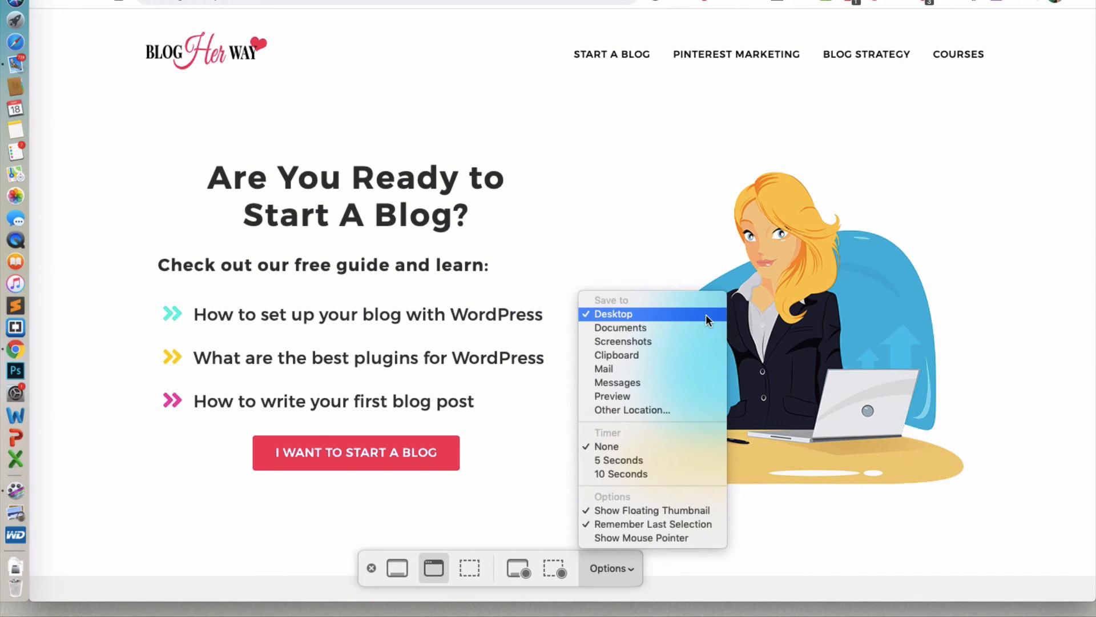
mouse_move(664, 396)
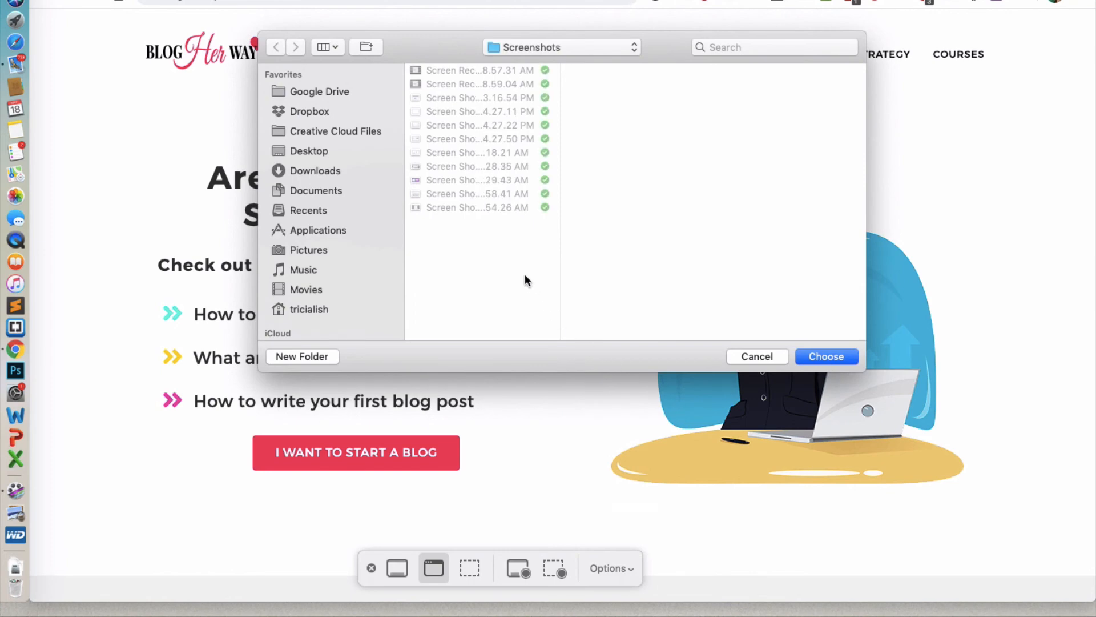
mouse_move(338, 96)
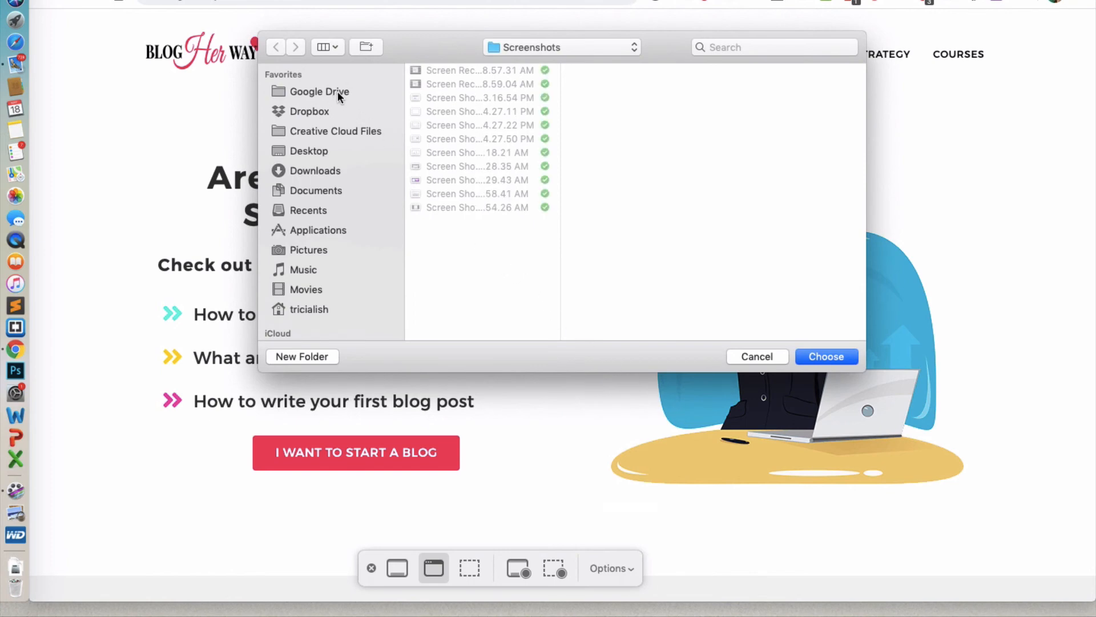
Make a 'Screenshots' folder under Google Drive > Local-computer and choose it as the save location.
click(319, 92)
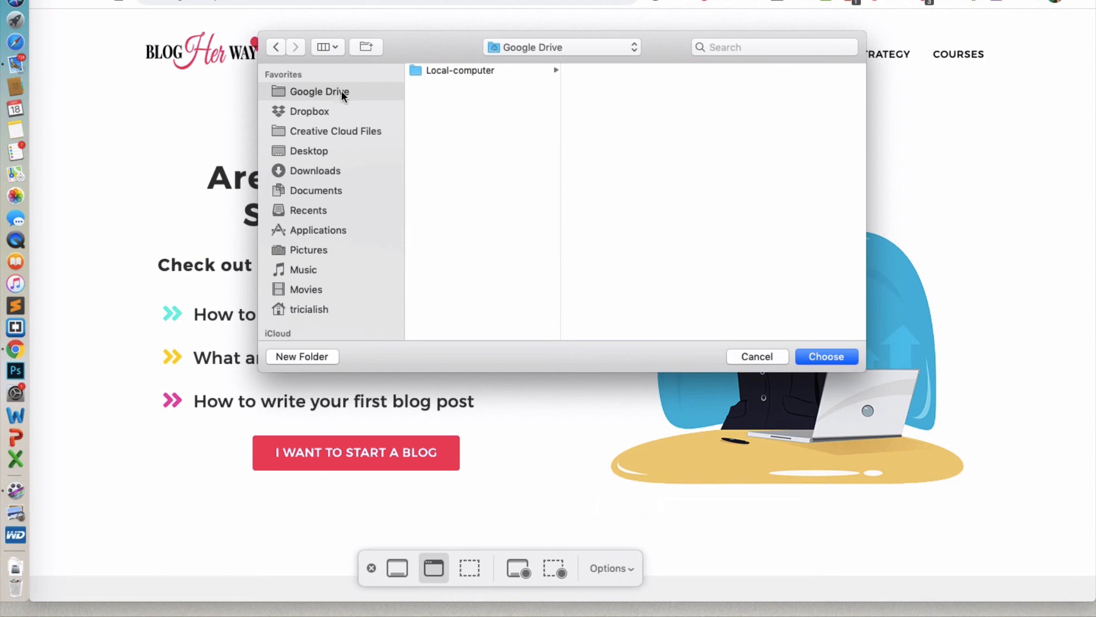
mouse_move(473, 74)
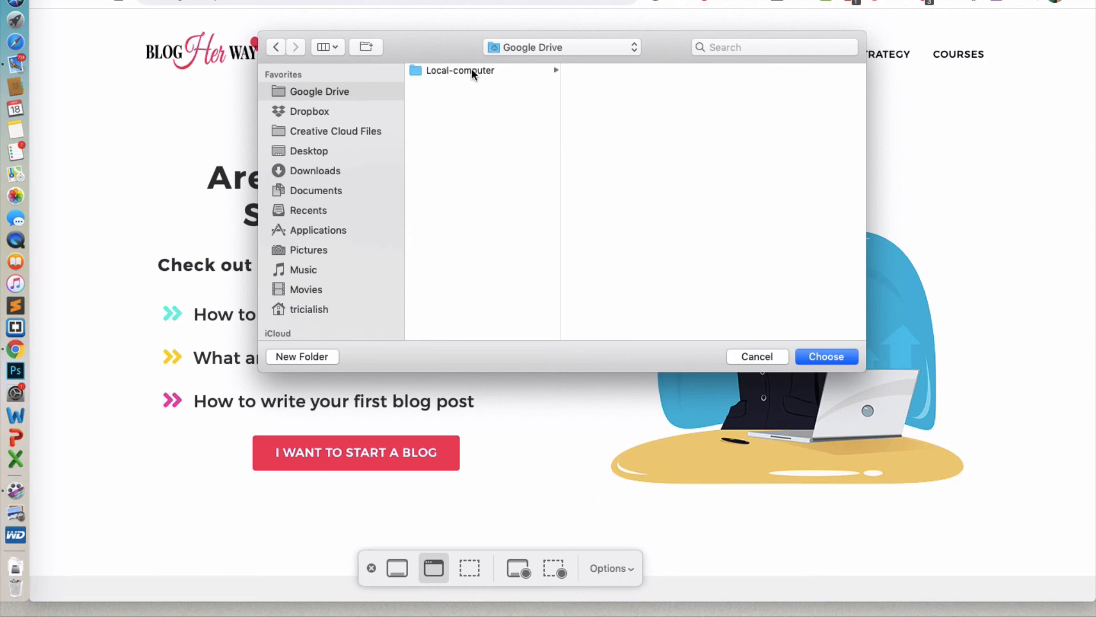
click(459, 70)
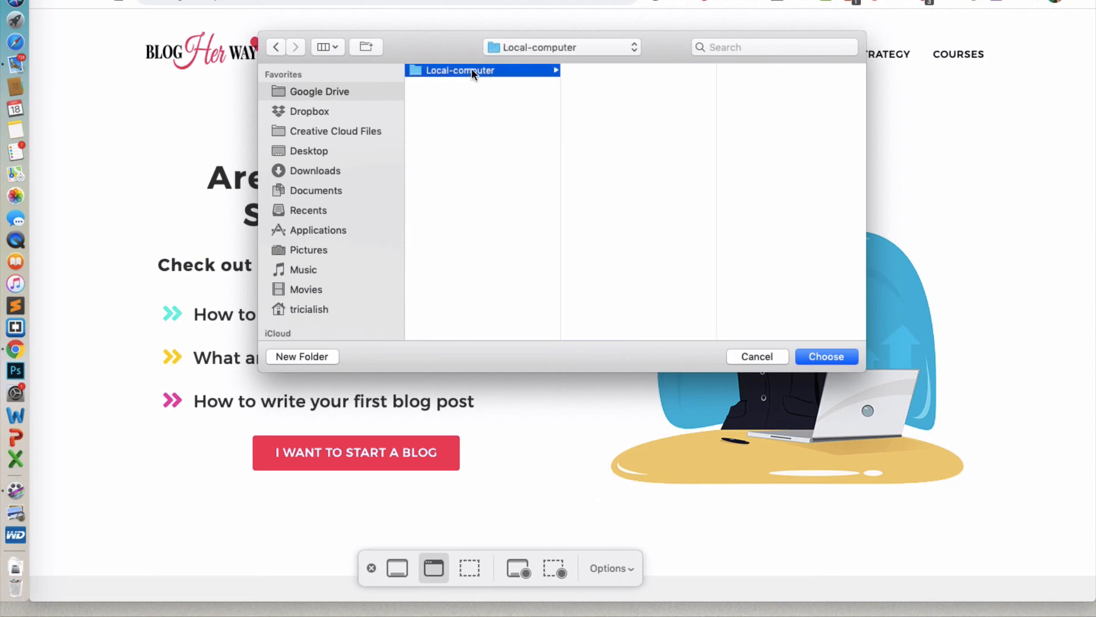
mouse_move(318, 343)
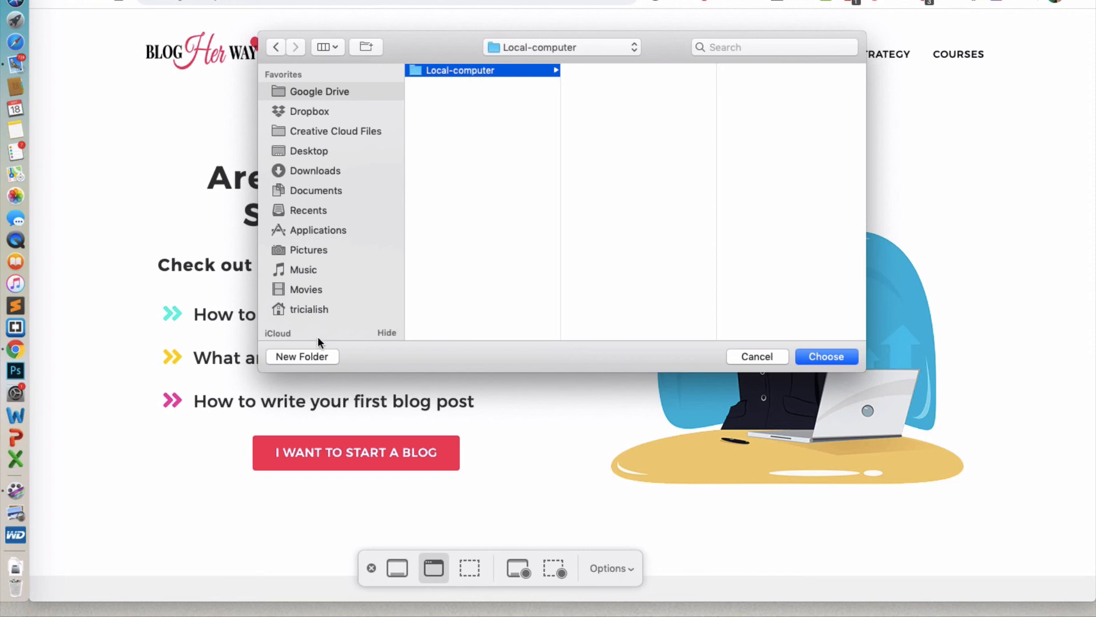
click(301, 357)
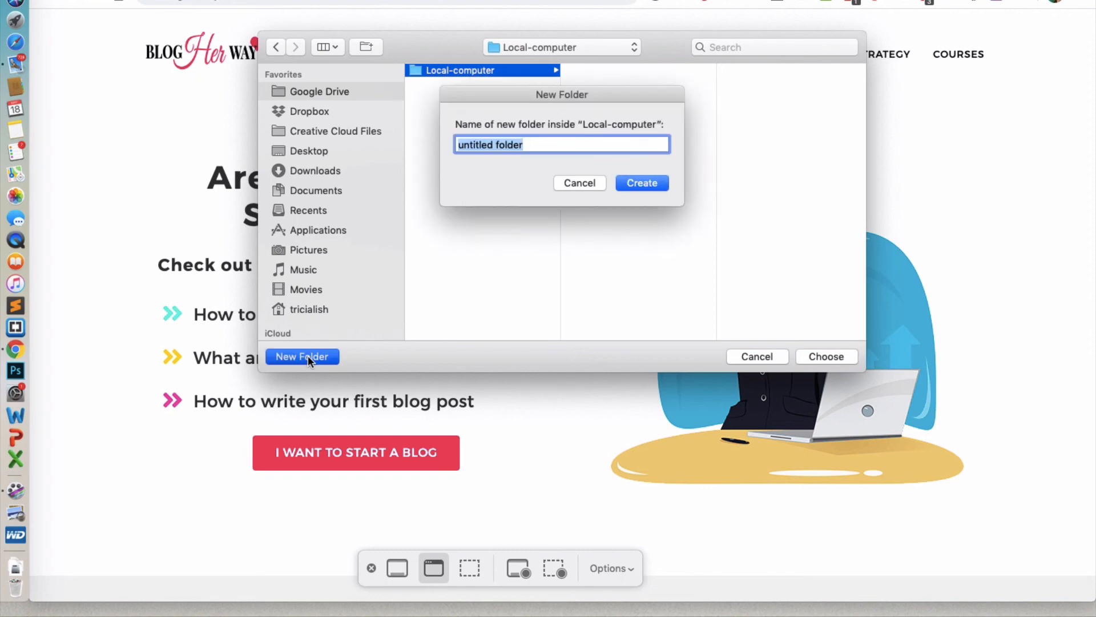
text(Scree)
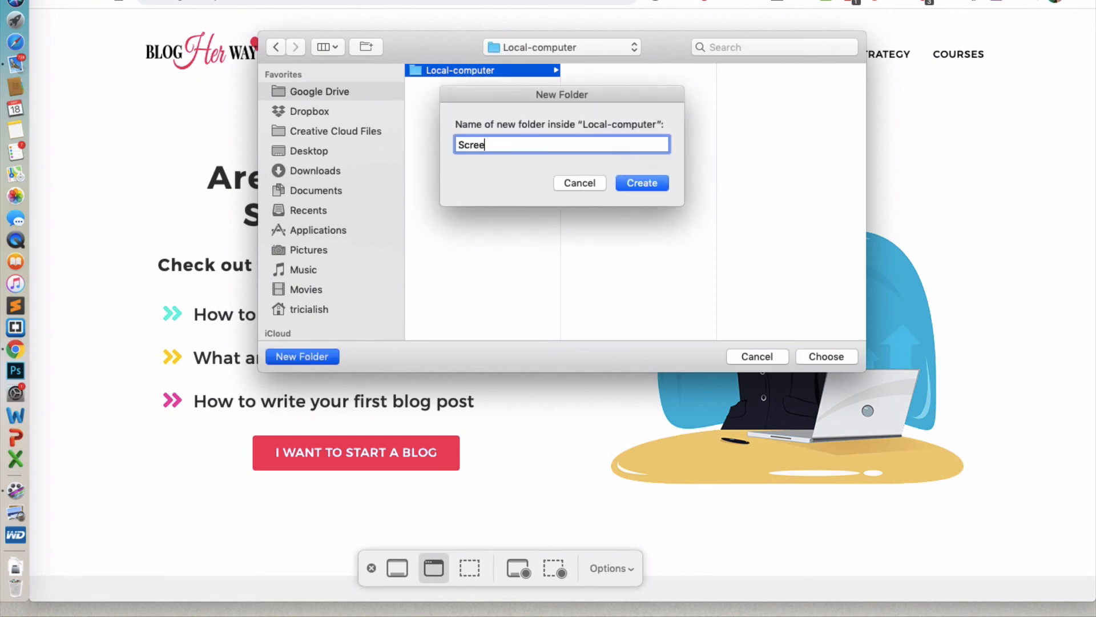
text(nshots)
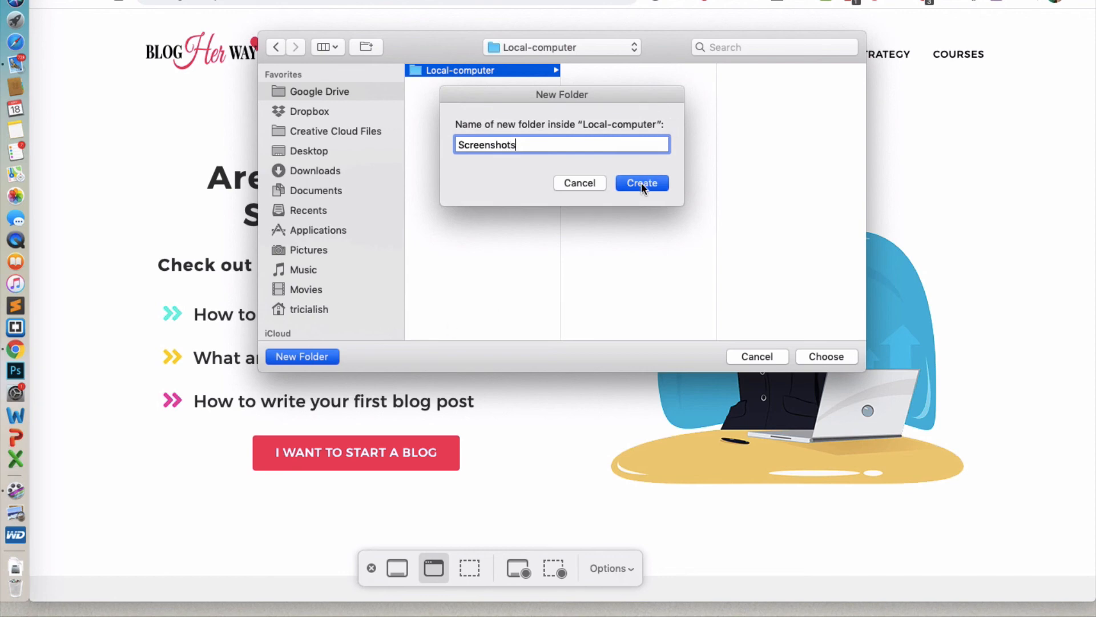
click(640, 182)
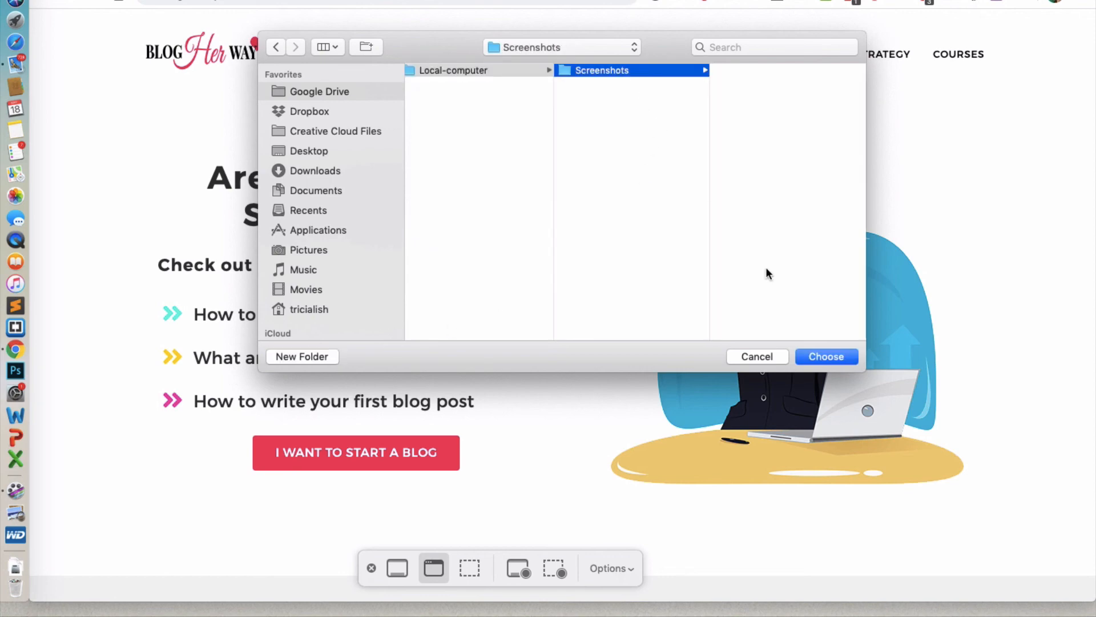
click(757, 357)
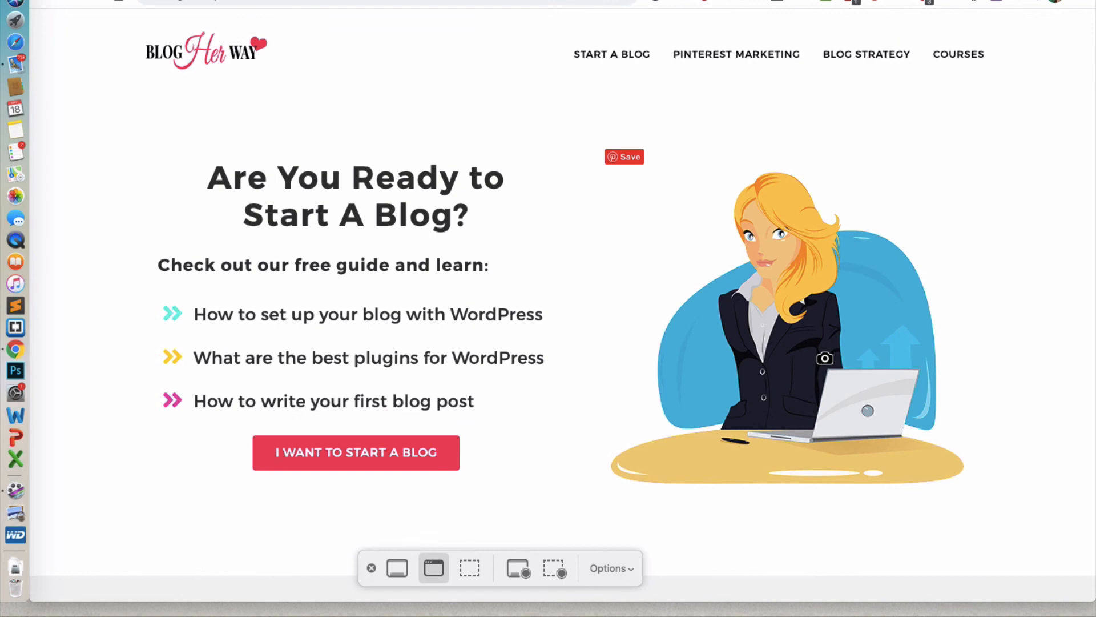
Take a single-window capture of the Blog Her Way browser window.
click(433, 568)
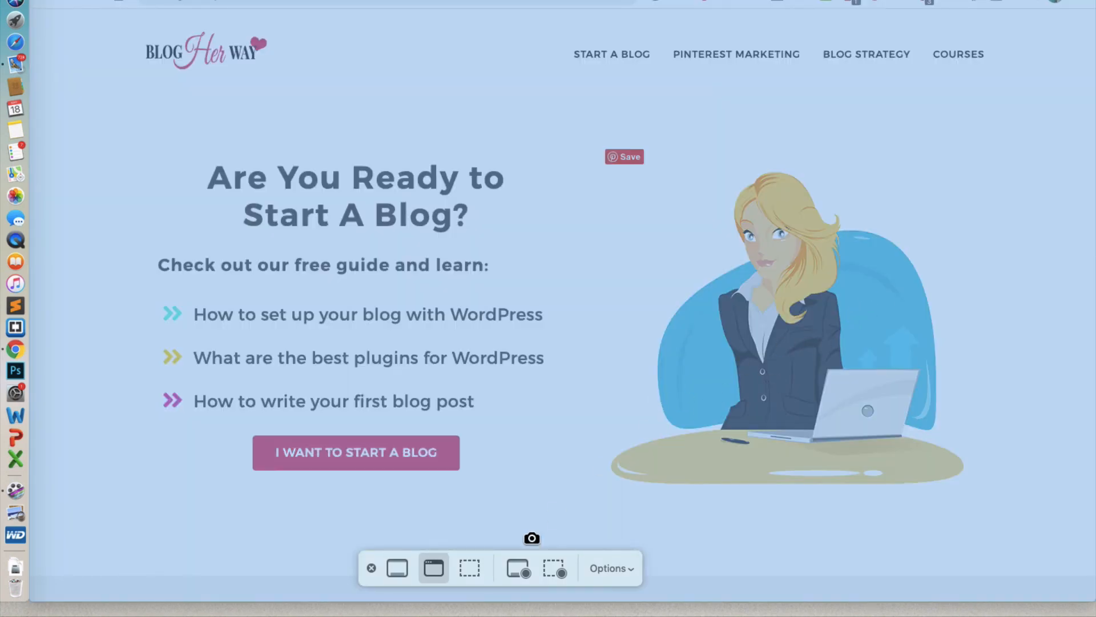
click(531, 538)
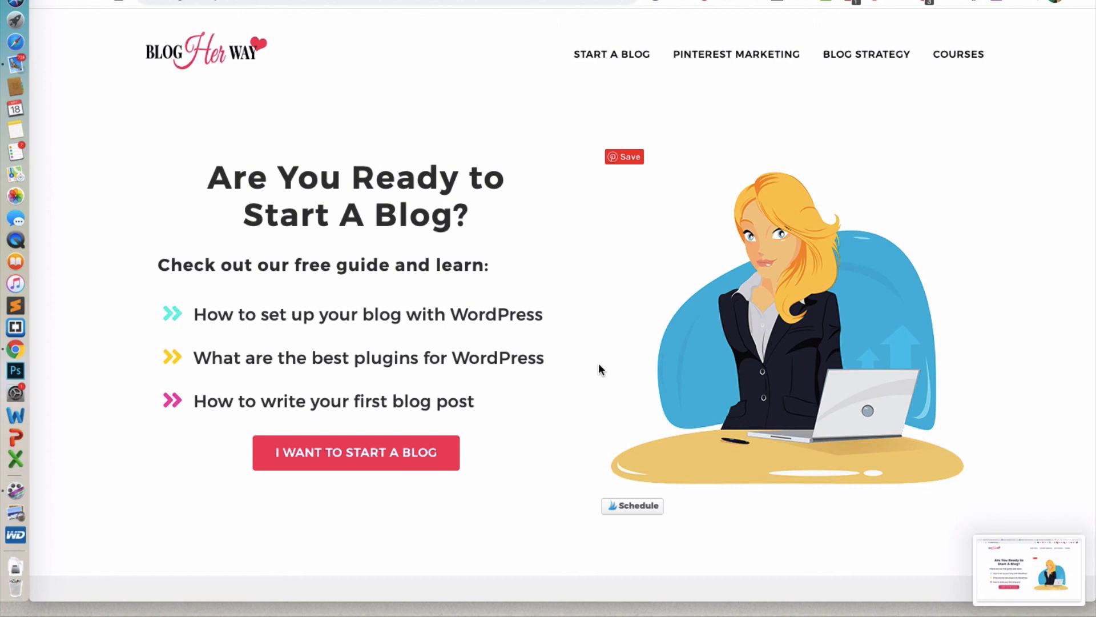
mouse_move(176, 184)
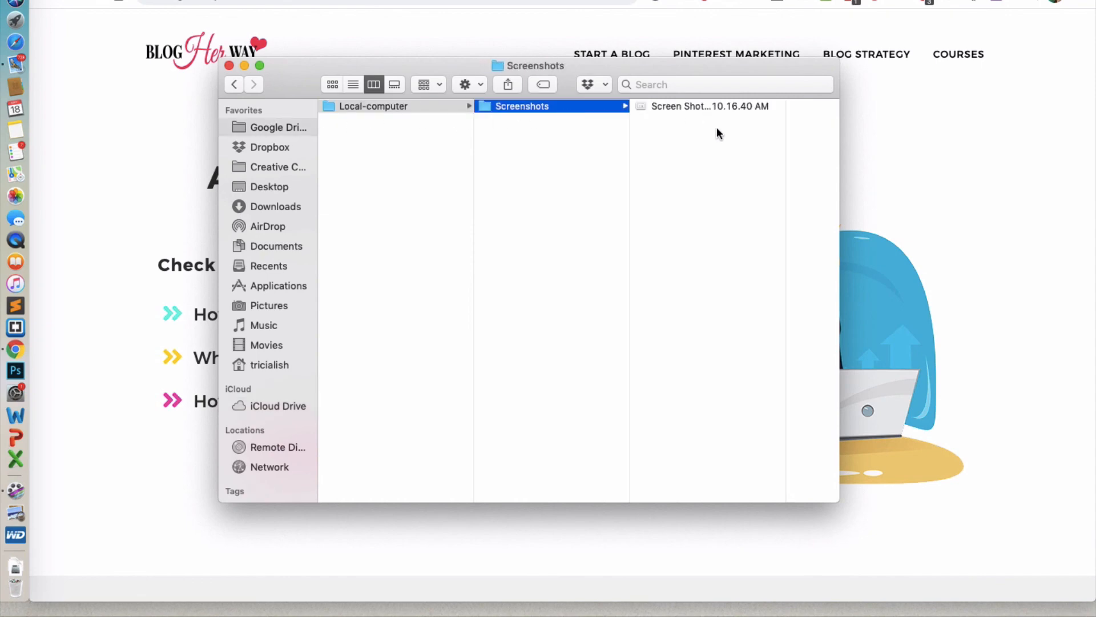
mouse_move(738, 136)
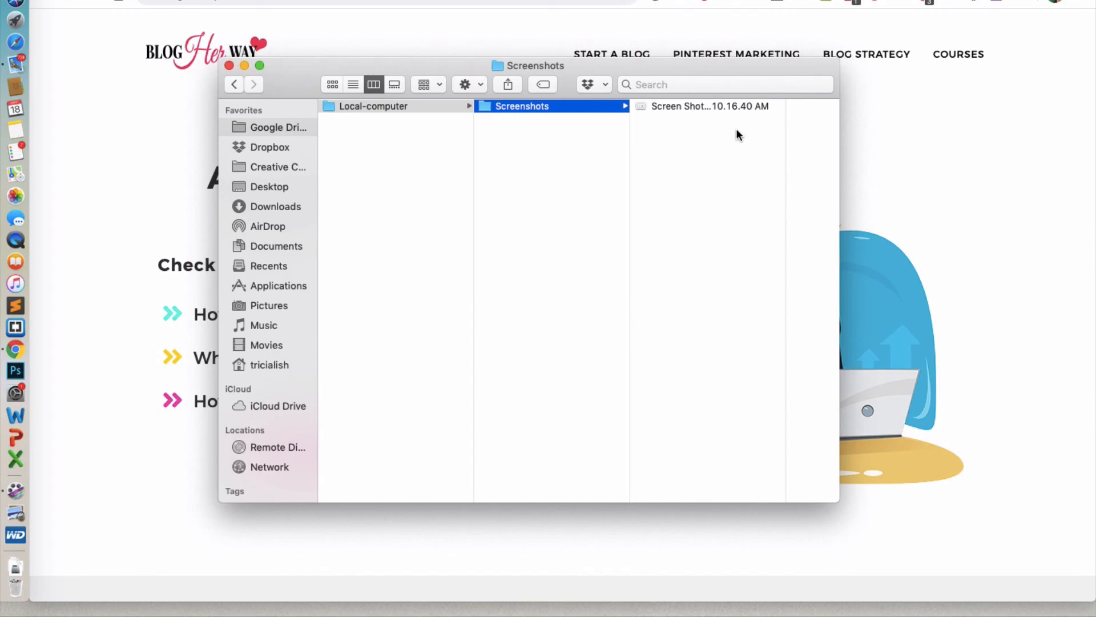